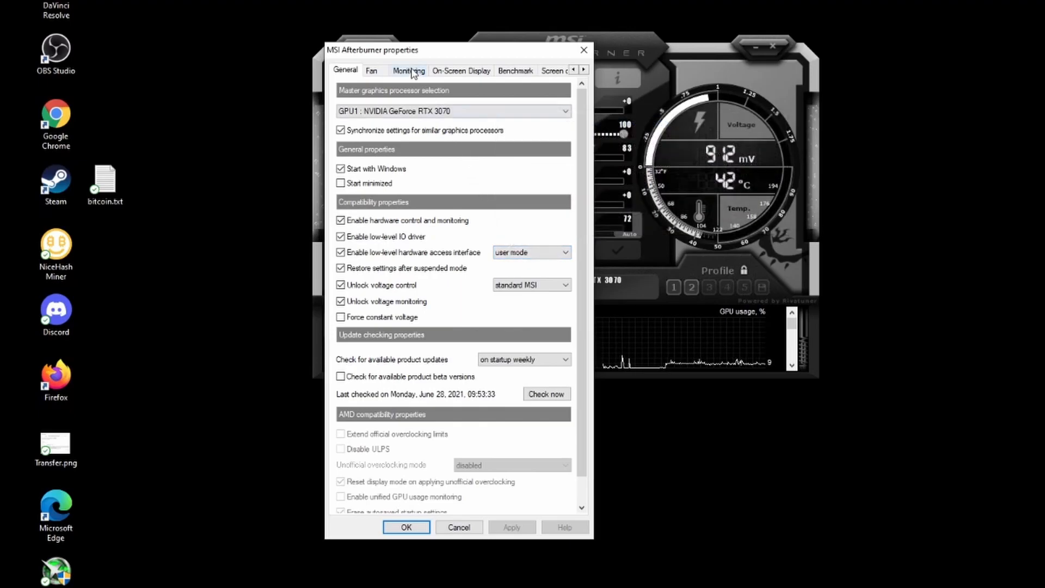
Enable the Memory usage graph from the GPU.dll plugin and show it in the On-Screen Display.
left_click(410, 70)
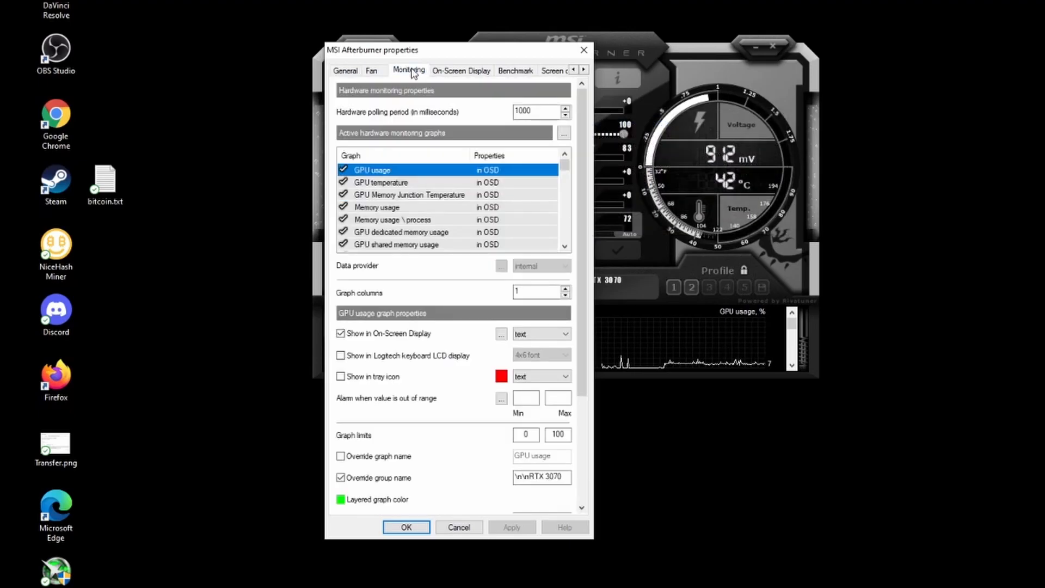
left_click(376, 207)
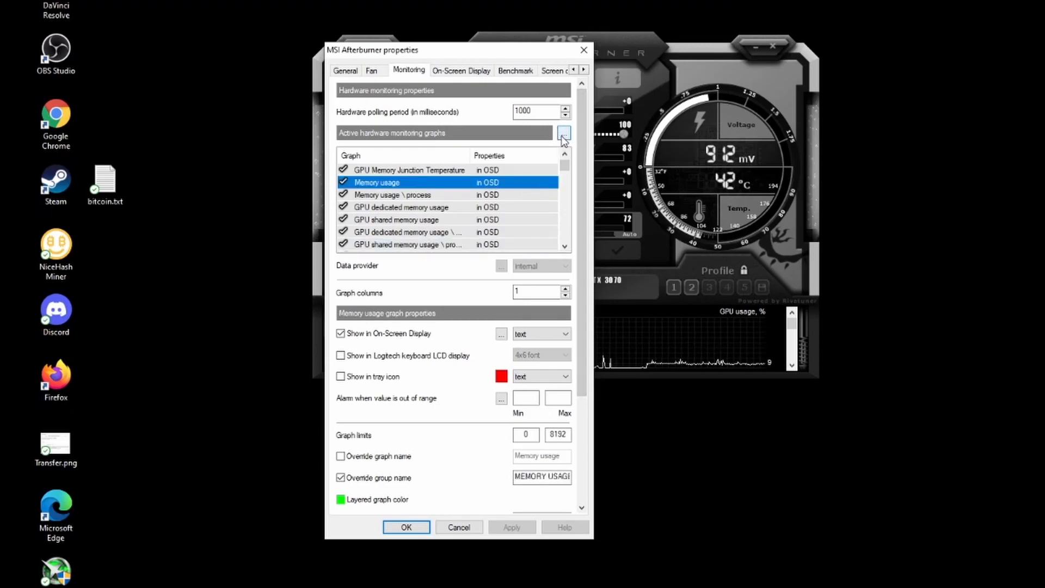
left_click(564, 133)
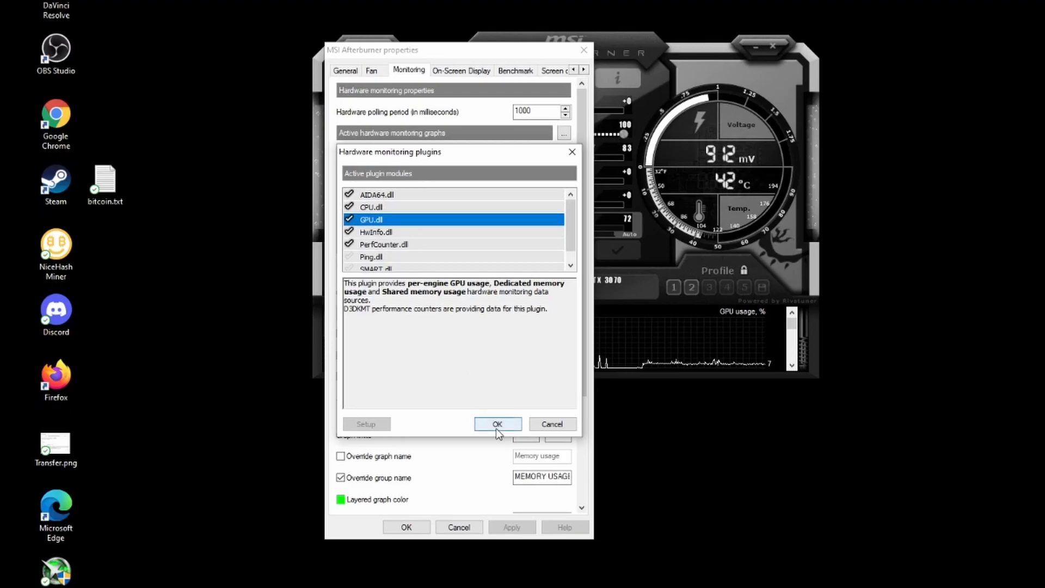
left_click(497, 424)
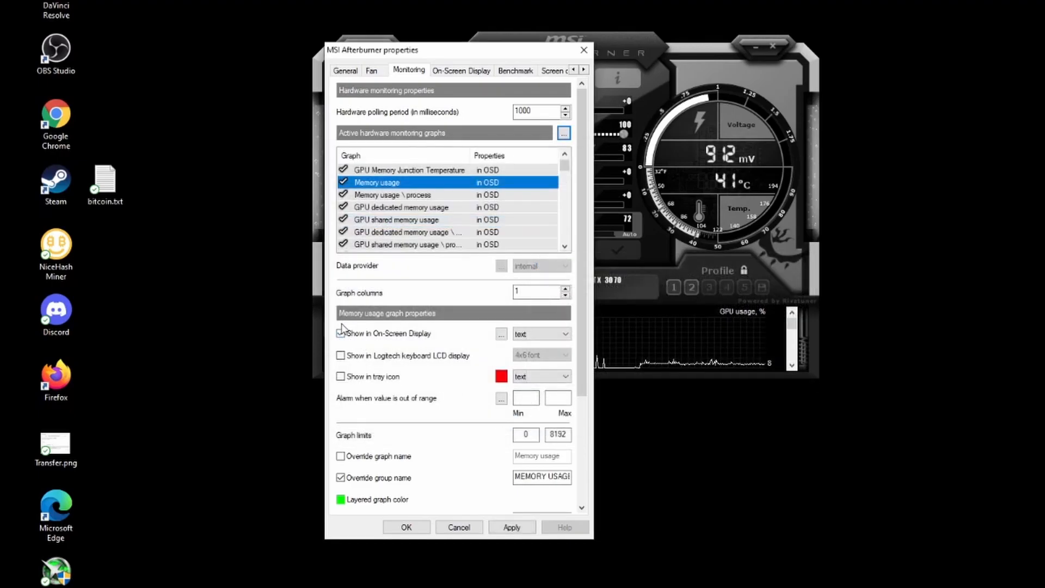
left_click(340, 334)
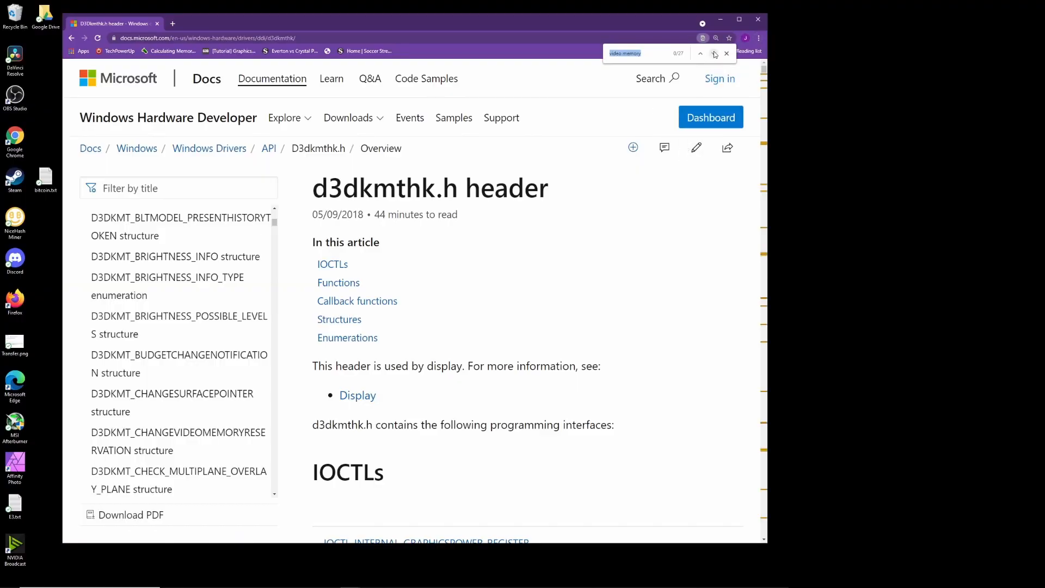
Jump through successive 'video memory' find matches on the d3dkmthk.h page.
left_click(713, 53)
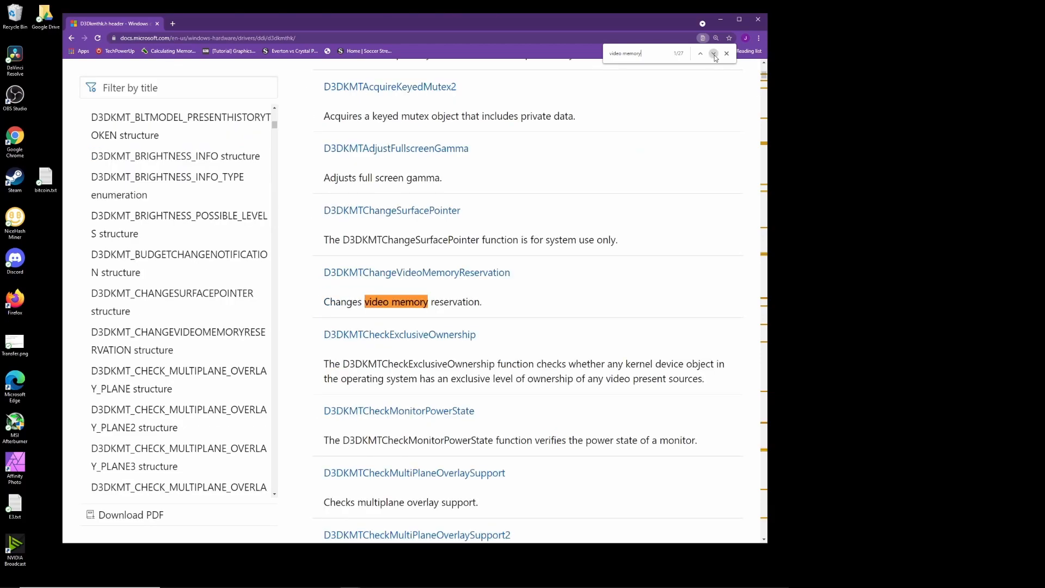
left_click(713, 53)
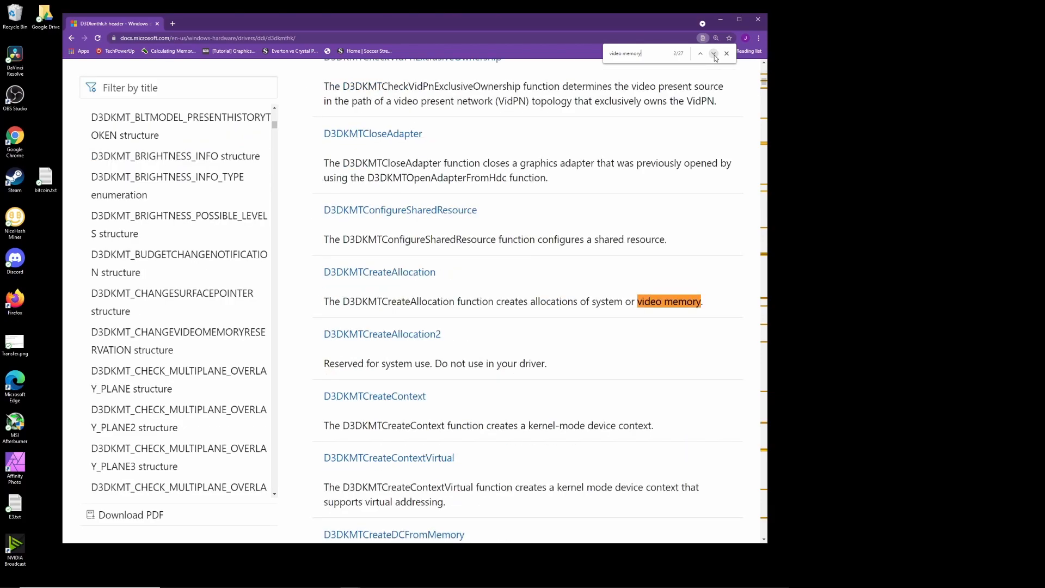
left_click(713, 53)
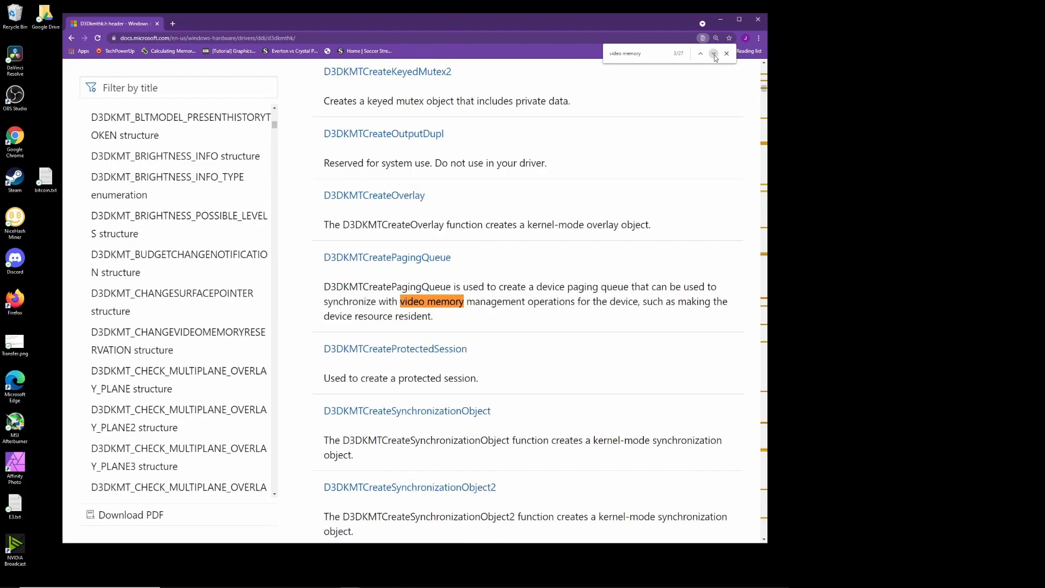
left_click(713, 53)
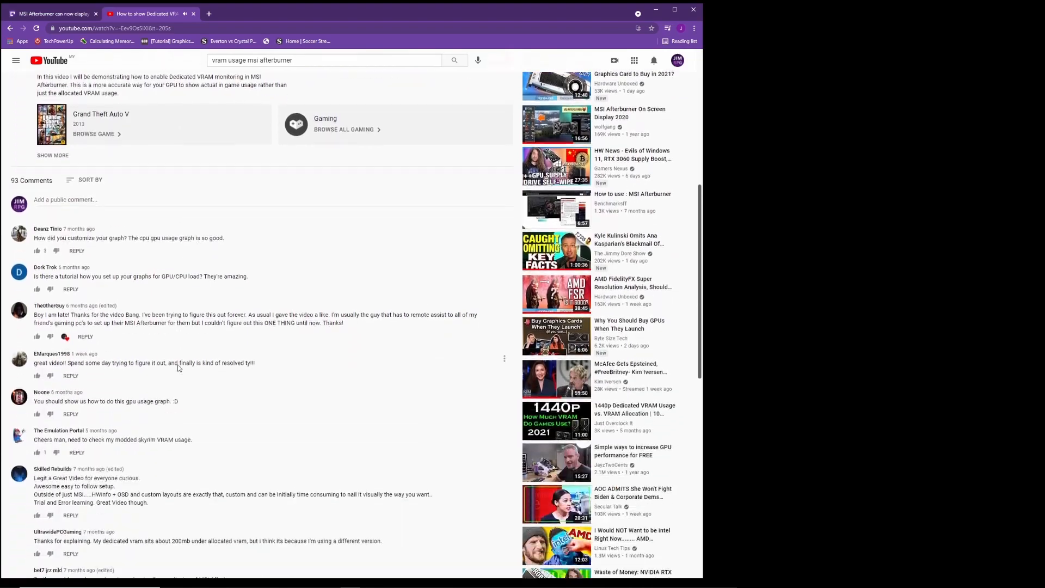
scroll("down", 3)
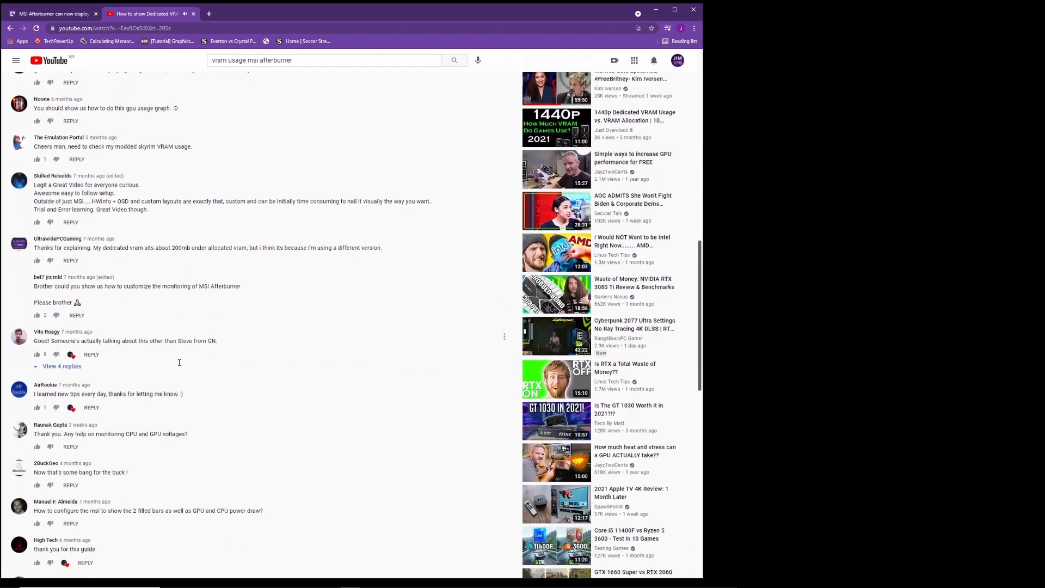
scroll("down", 3)
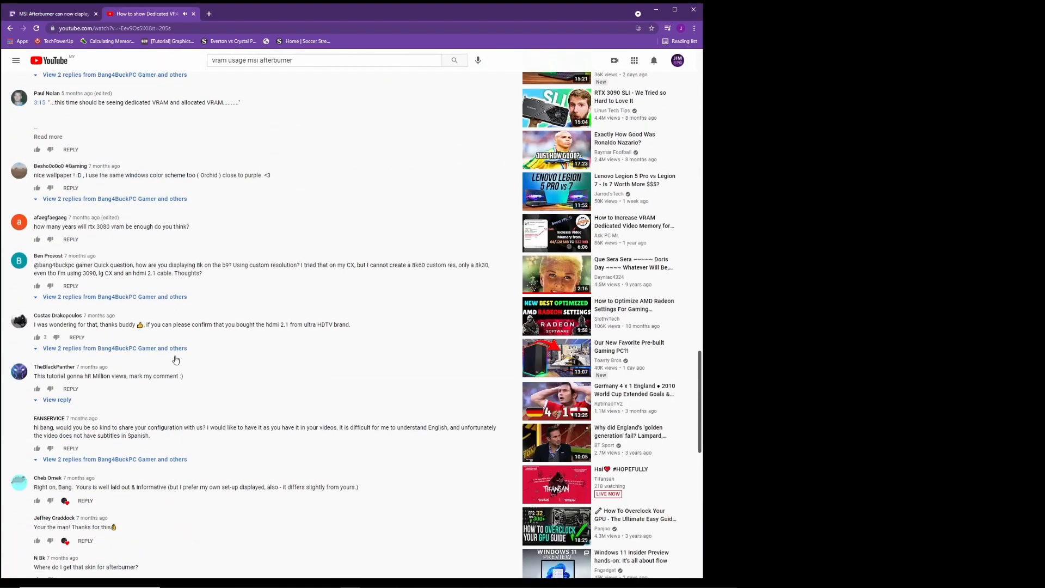
scroll("down", 3)
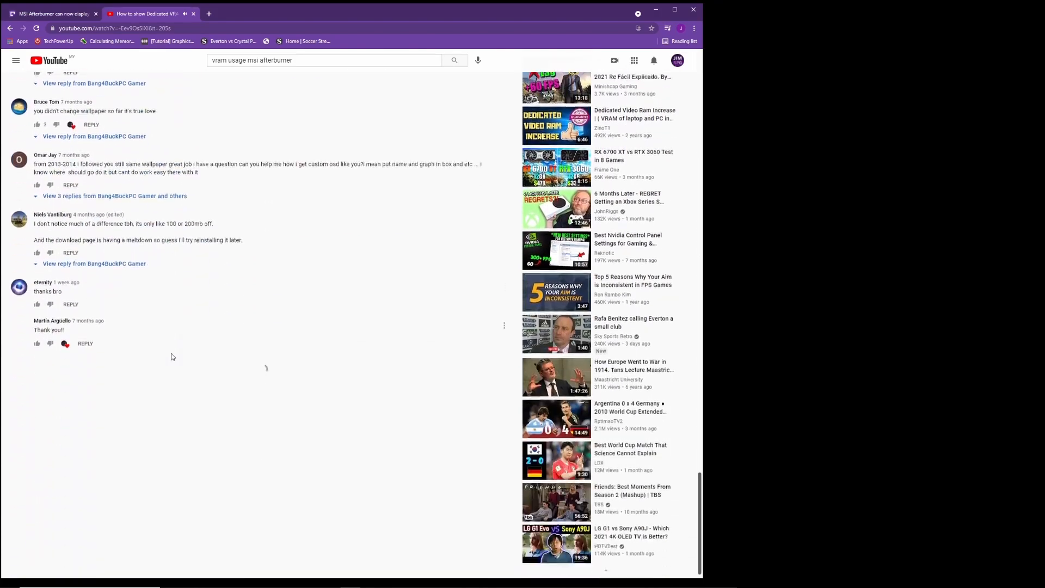
scroll("down", 3)
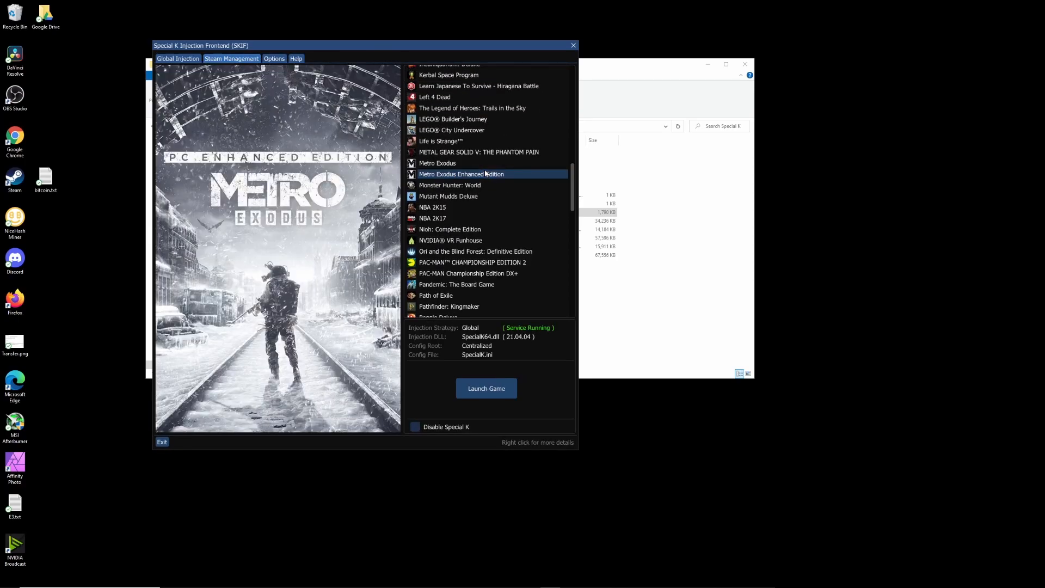
Select Metro Exodus Enhanced Edition to show its injection strategy and Launch Game button.
left_click(485, 387)
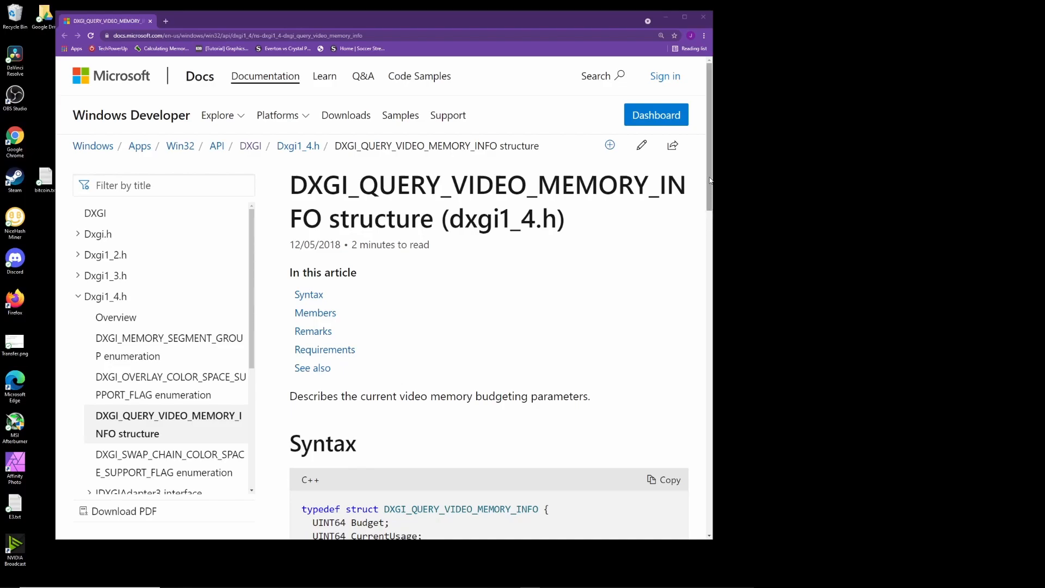
scroll("down", 3)
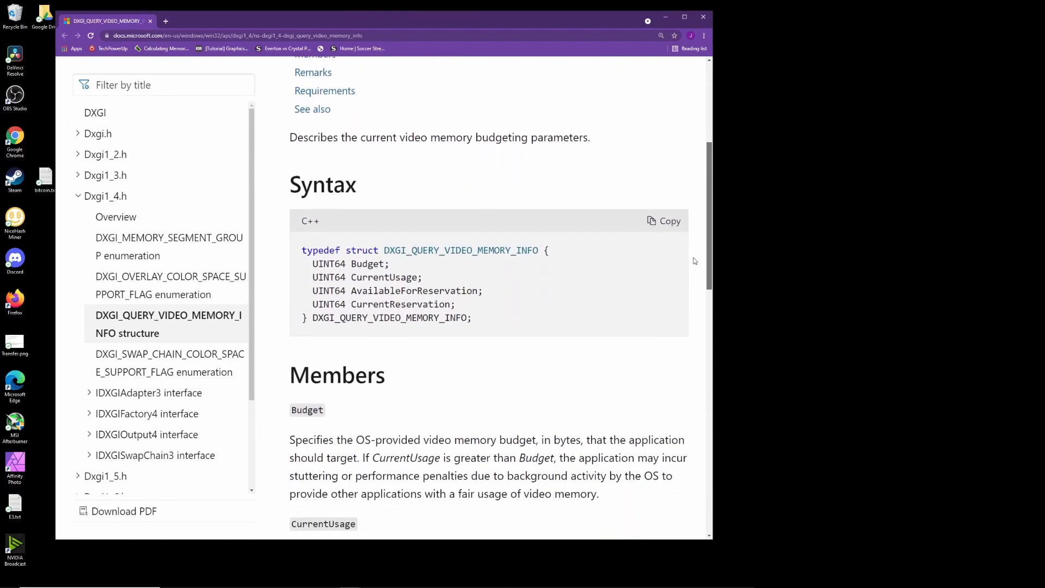
scroll("down", 3)
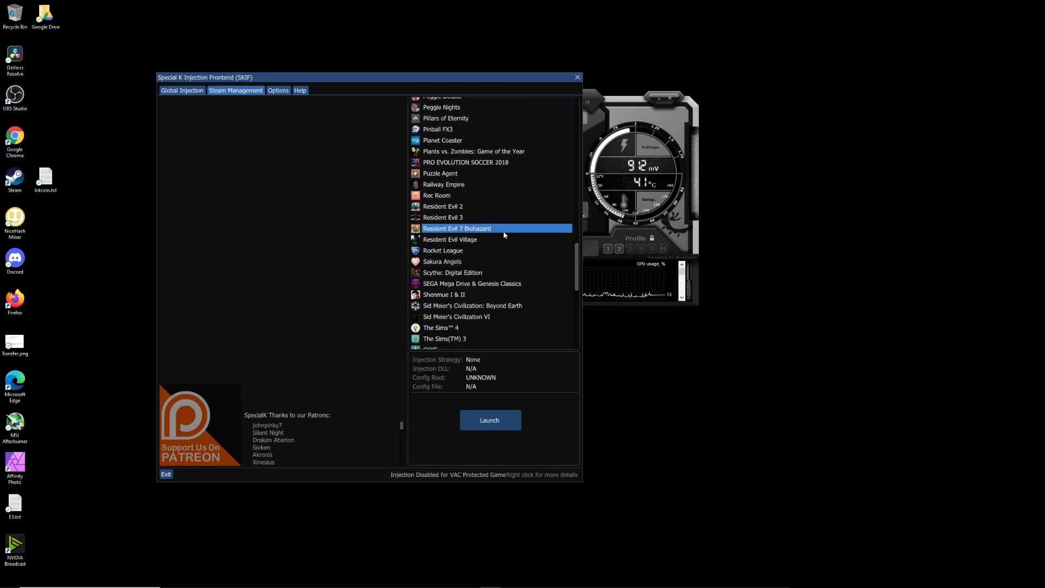
Select Resident Evil Village in the SKIF game list.
left_click(490, 421)
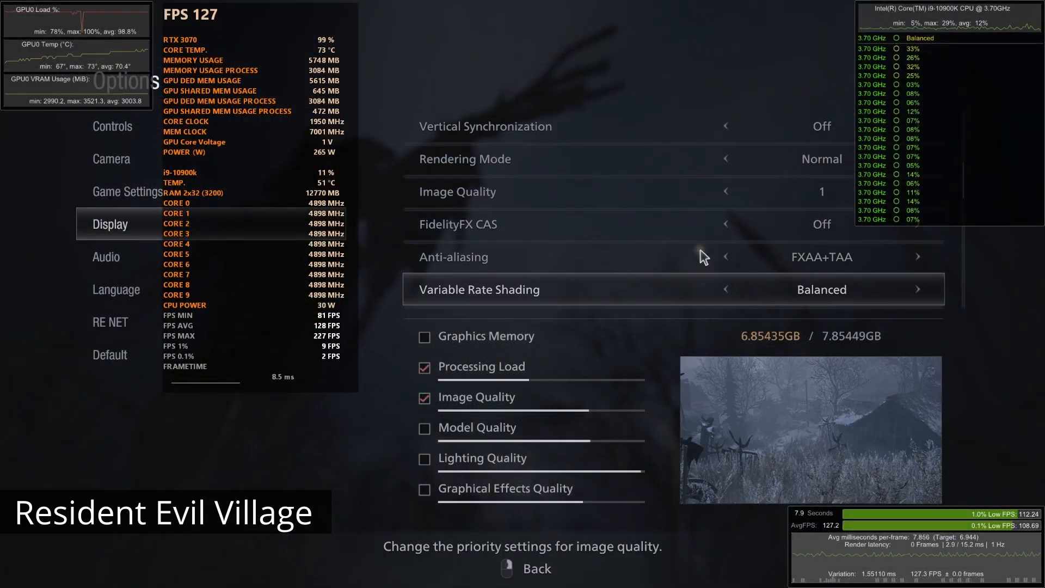
mouse_move(741, 274)
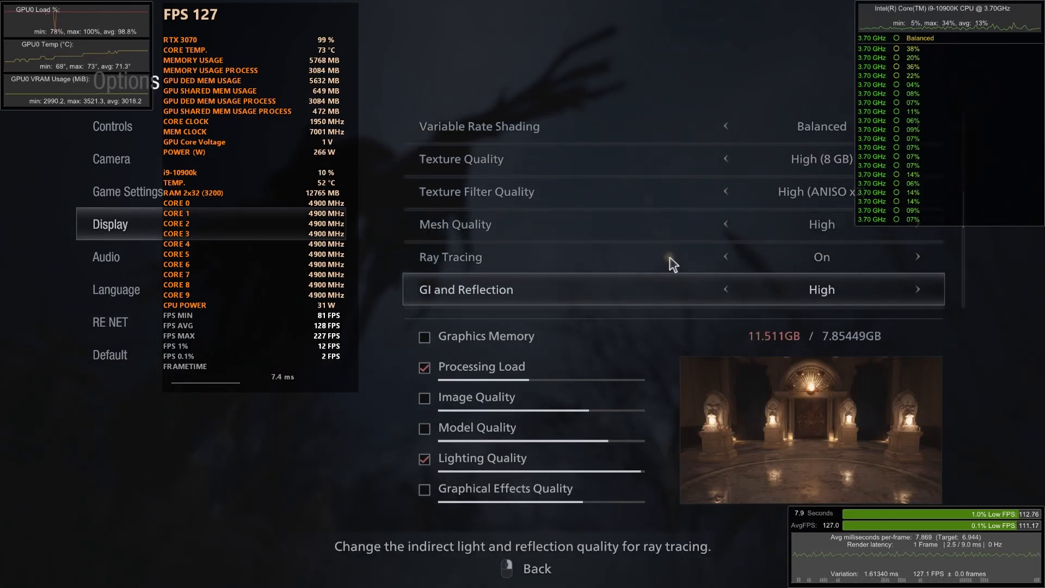
mouse_move(725, 269)
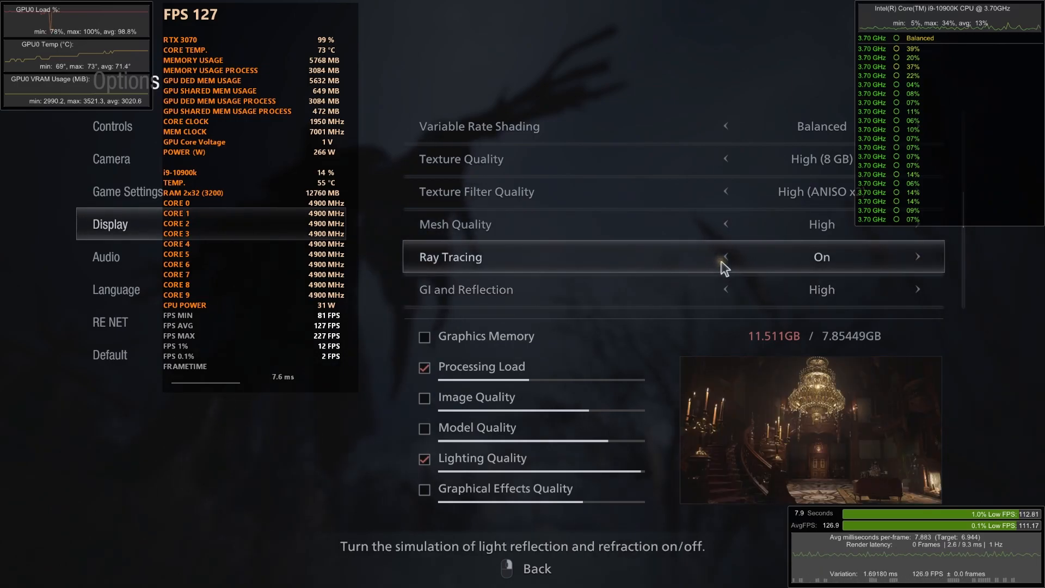
Scroll the Display options toward Texture Quality, Ray Tracing and GI and Reflection settings.
scroll("down", 3)
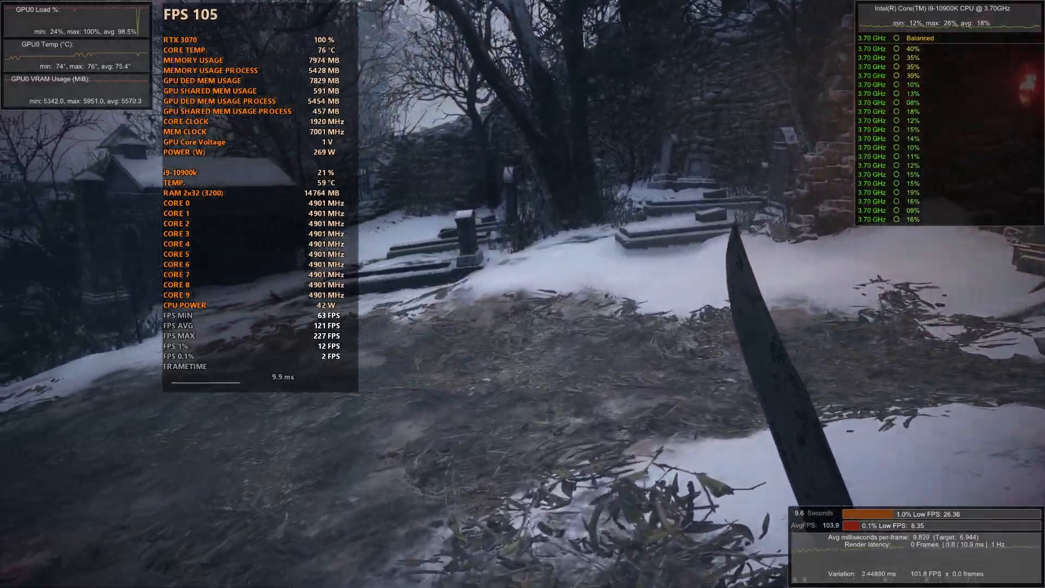
mouse_move(523, 294)
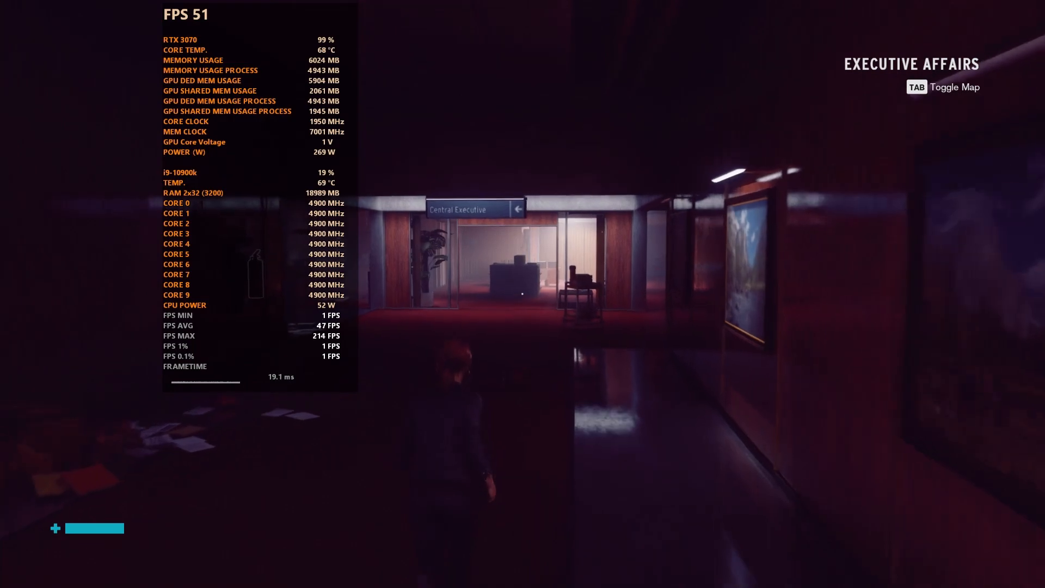
Walk forward through Executive Affairs with about 5.9 GB dedicated GPU memory shown.
key("w")
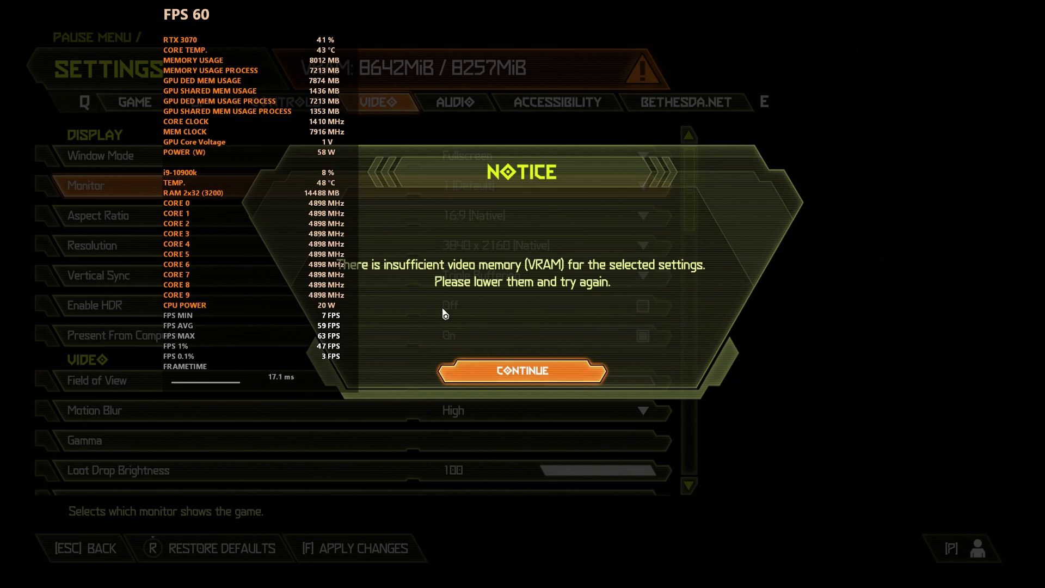
Continue past the insufficient VRAM notice back to the 3840x2160 video settings.
left_click(522, 371)
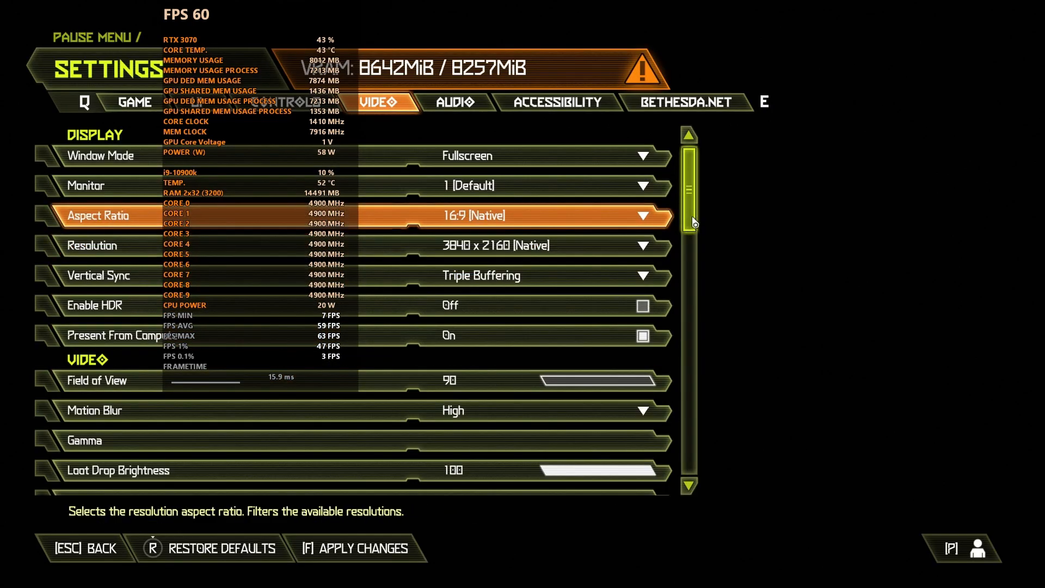